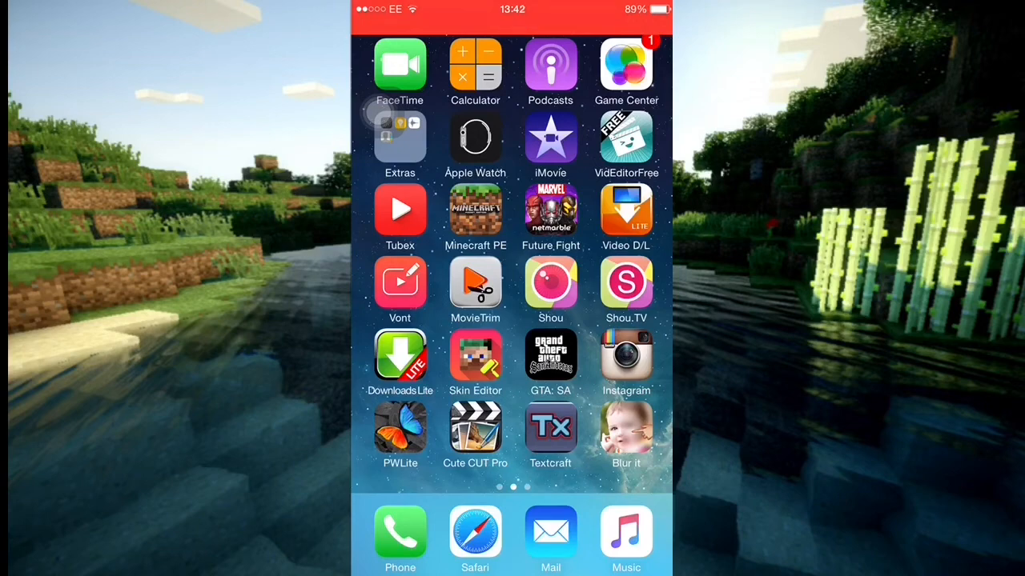
Swipe across the home screen pages to reach the PWLite app icon
scroll("left", 3)
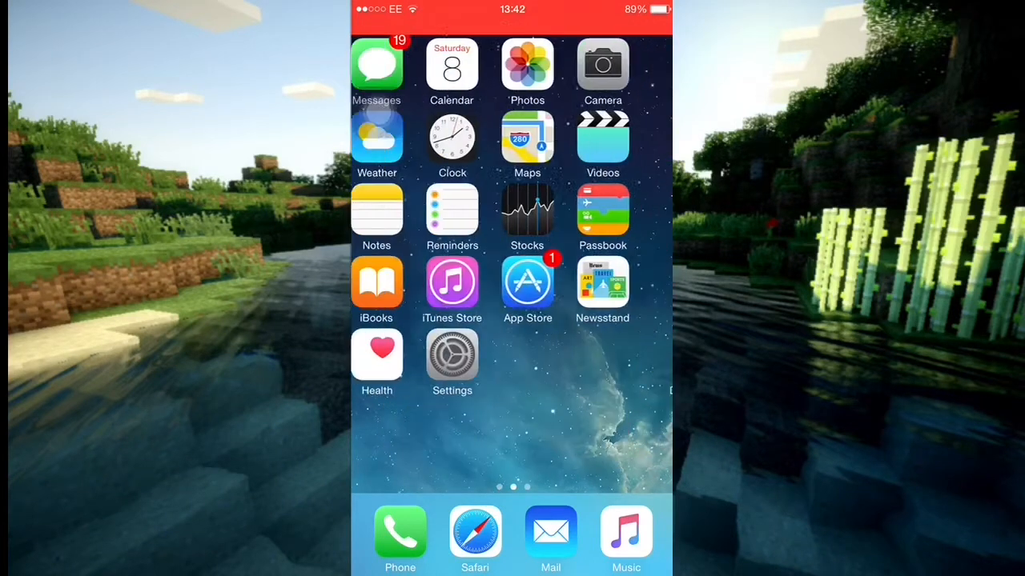
scroll("left", 3)
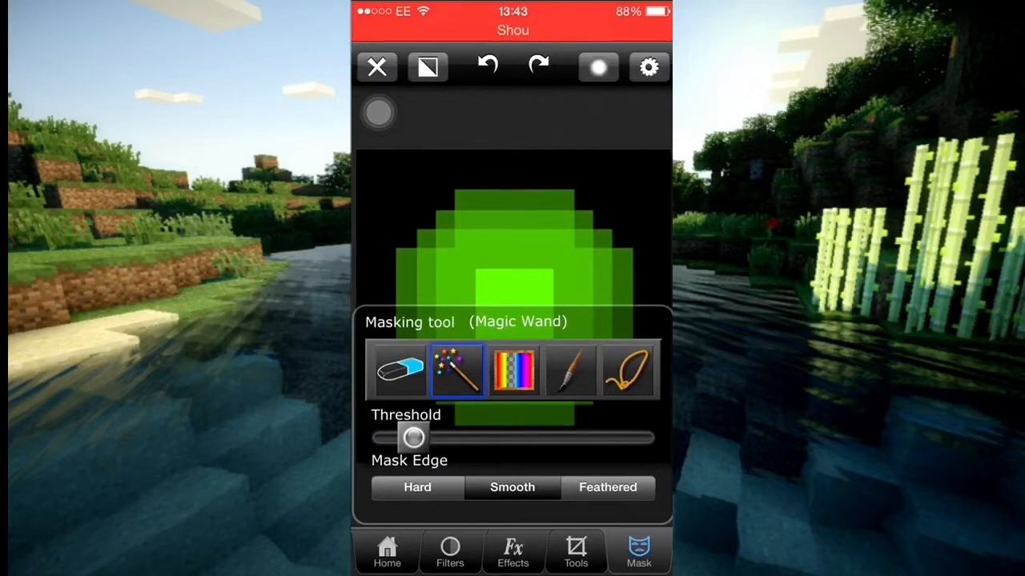
Fine-tune the Magic Wand threshold slider down to a low value near zero for the black background
left_click_drag(413, 438, 391, 438)
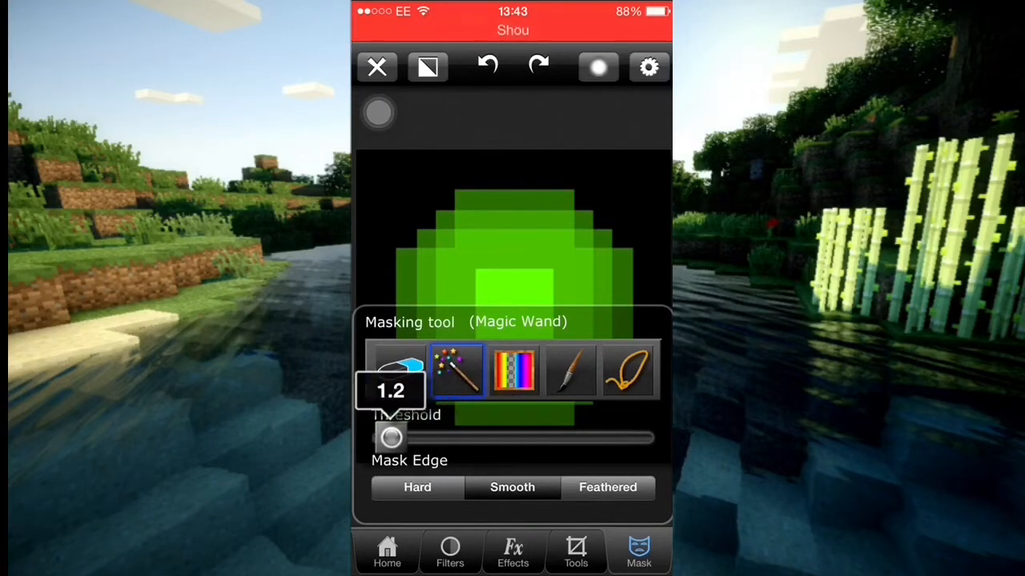
left_click_drag(392, 437, 407, 437)
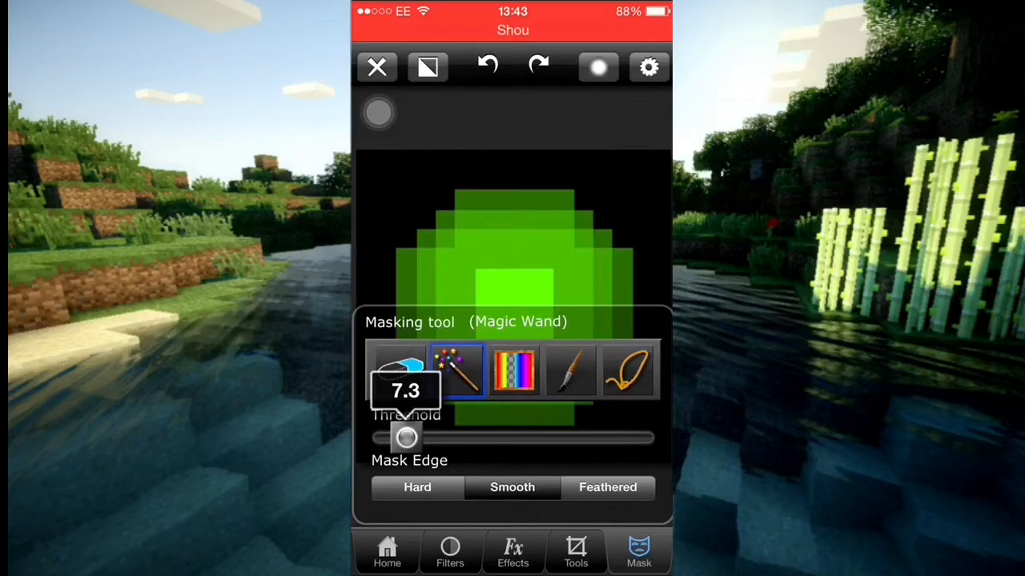
left_click_drag(406, 439, 387, 439)
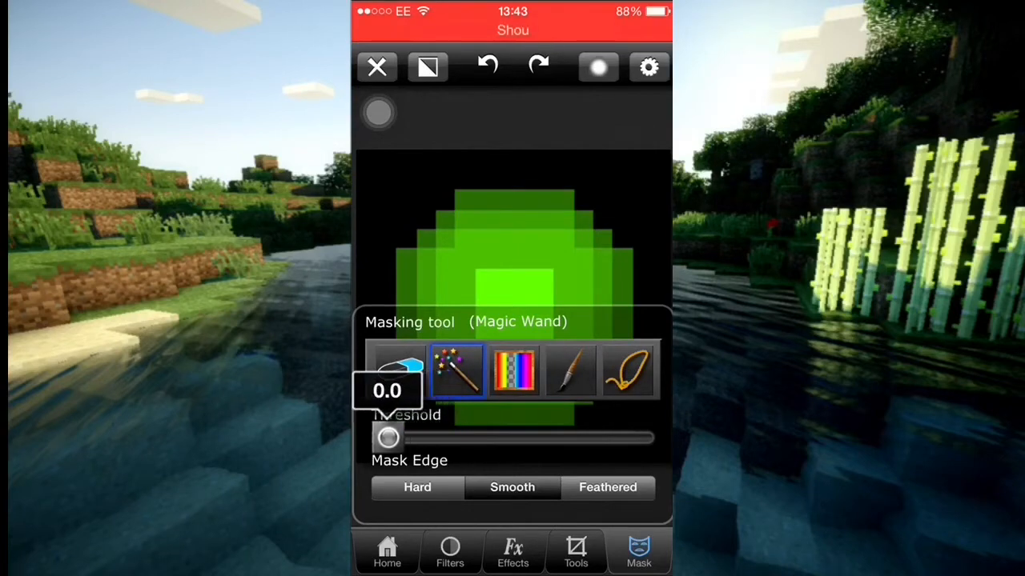
left_click_drag(388, 437, 403, 437)
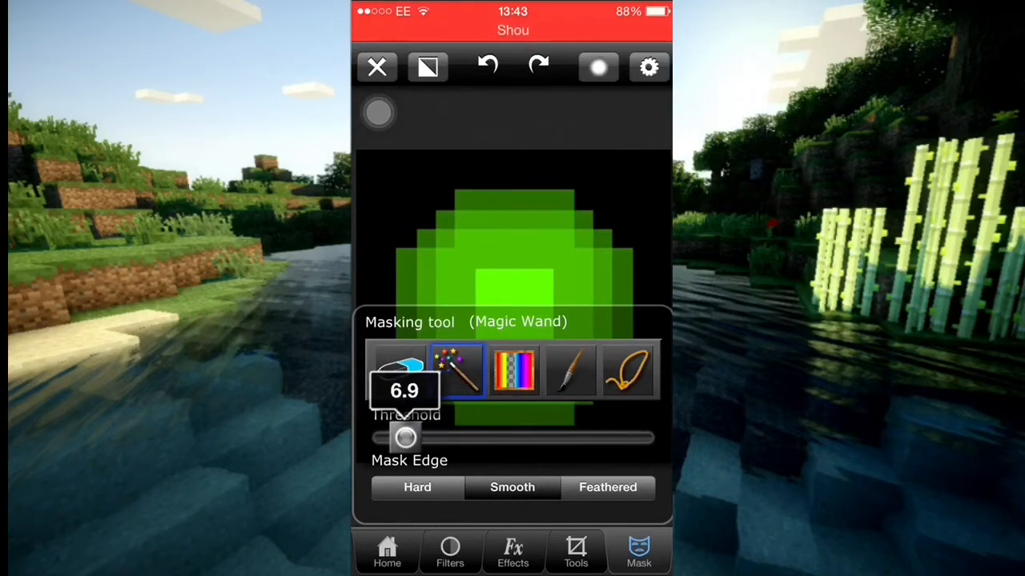
left_click_drag(403, 437, 387, 437)
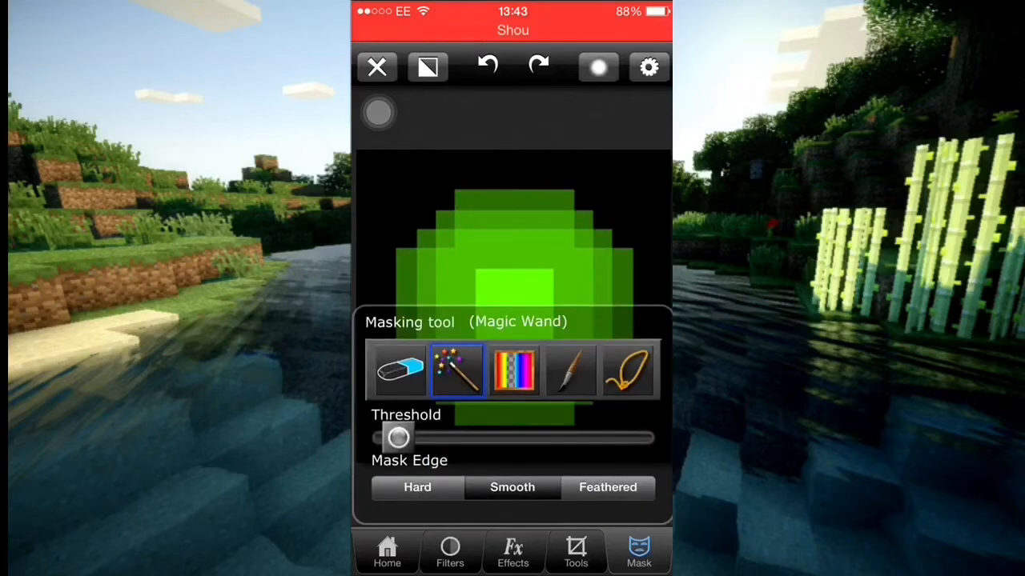
left_click_drag(399, 437, 415, 437)
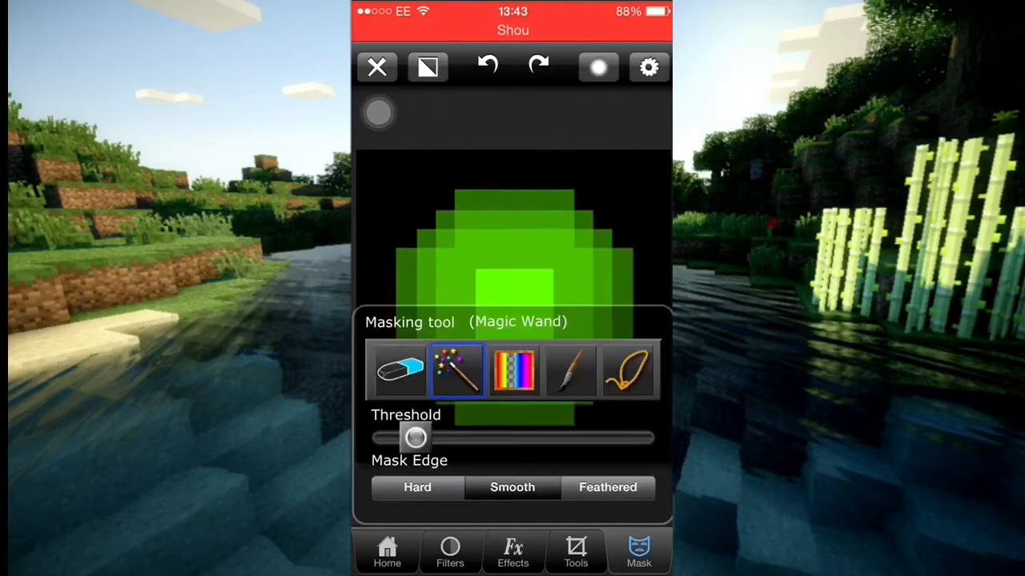
left_click_drag(416, 439, 404, 439)
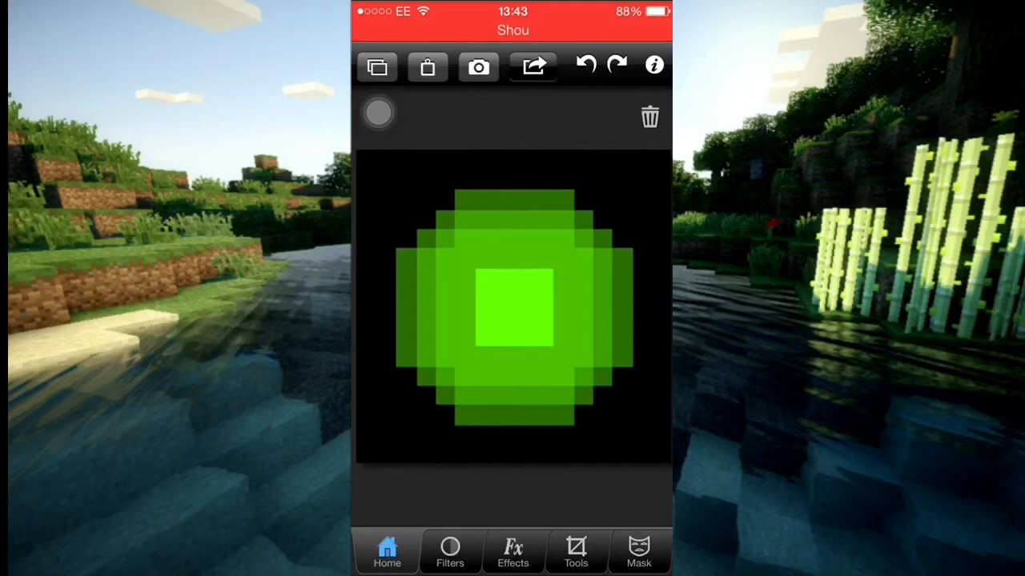
Export the masked green orb to the photo library via the share options
left_click(531, 66)
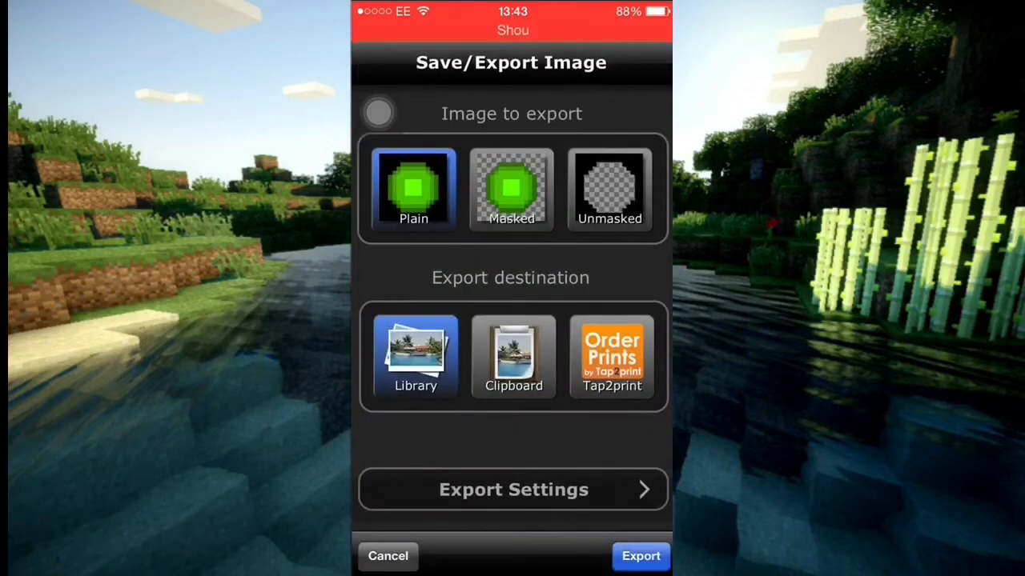
left_click(387, 557)
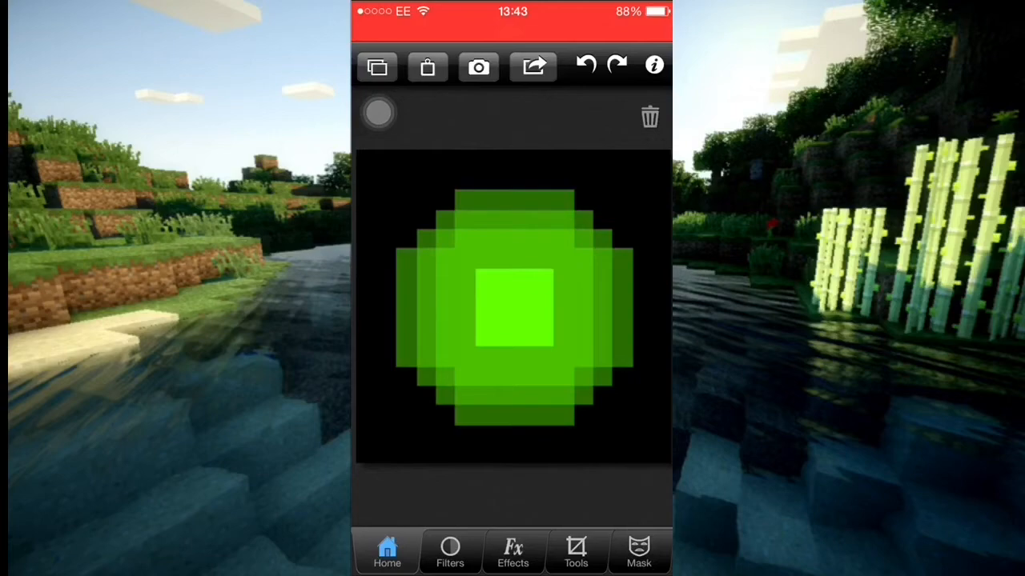
left_click(533, 66)
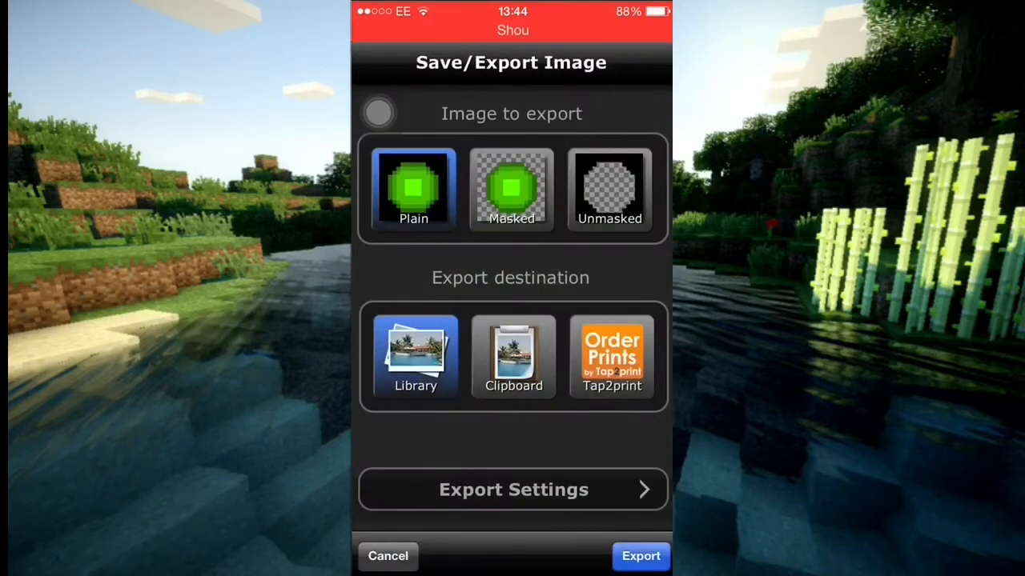
left_click(513, 189)
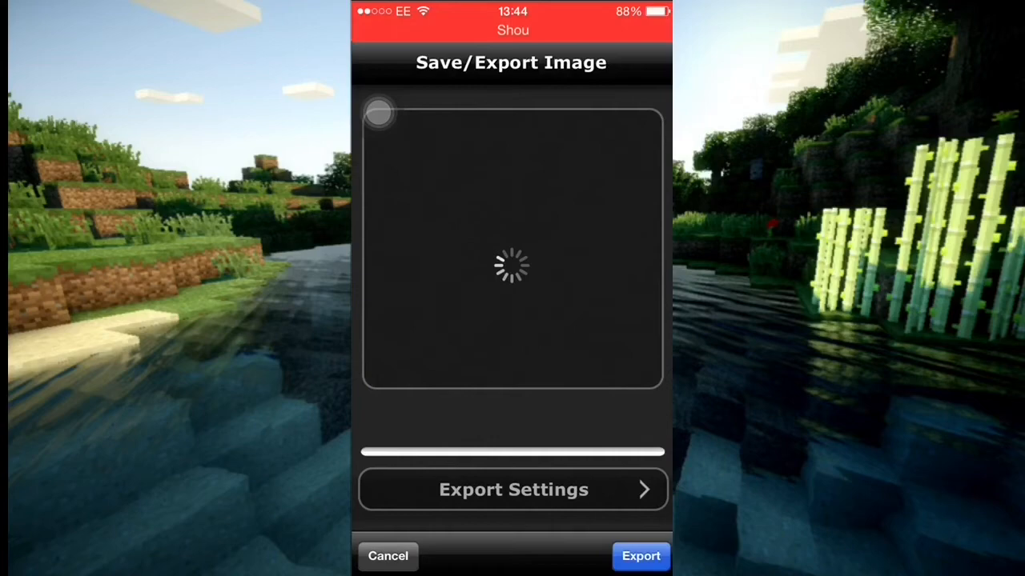
left_click(641, 557)
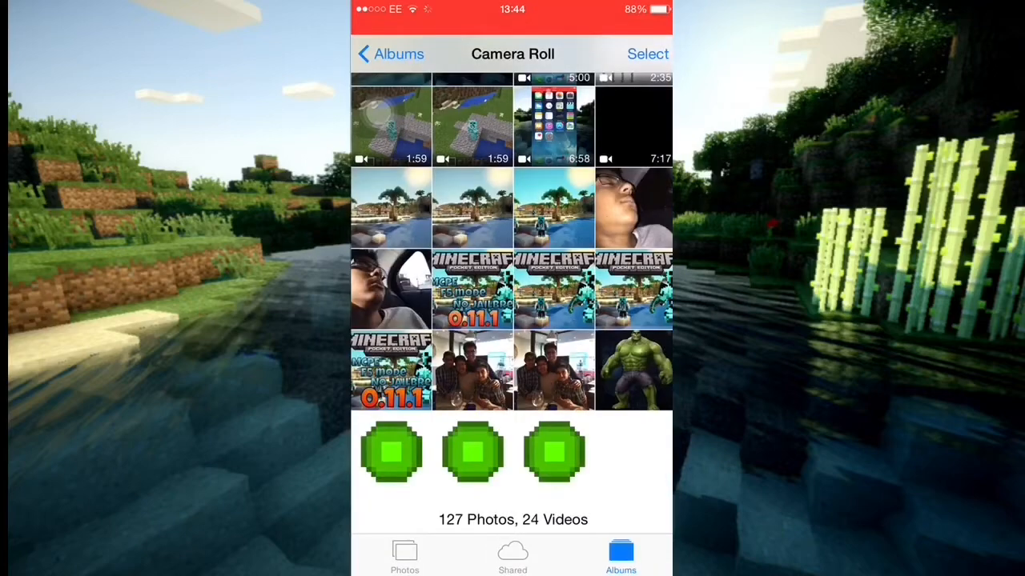
View the newest green orb picture in the Camera Roll and return
left_click(390, 451)
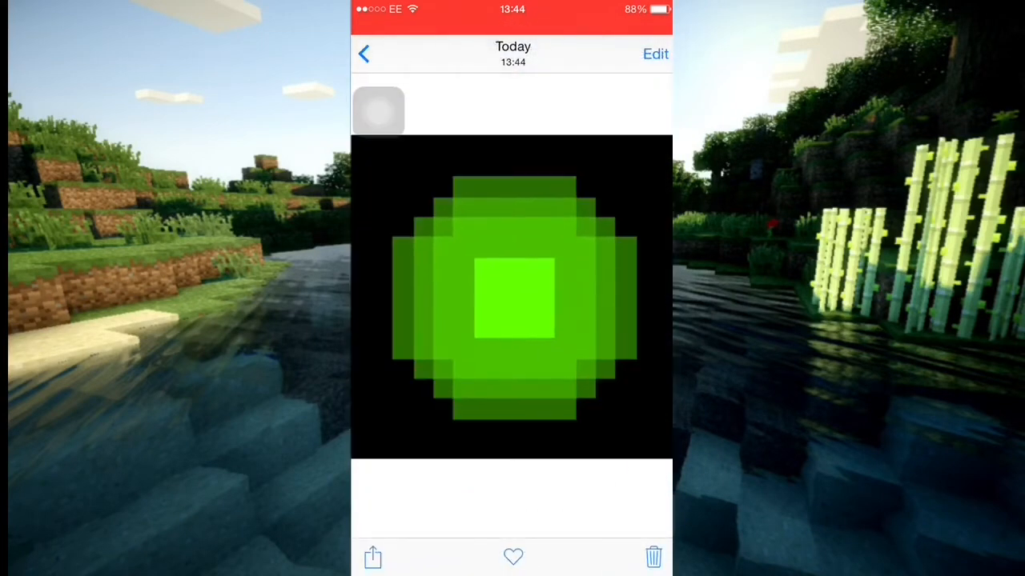
left_click(364, 54)
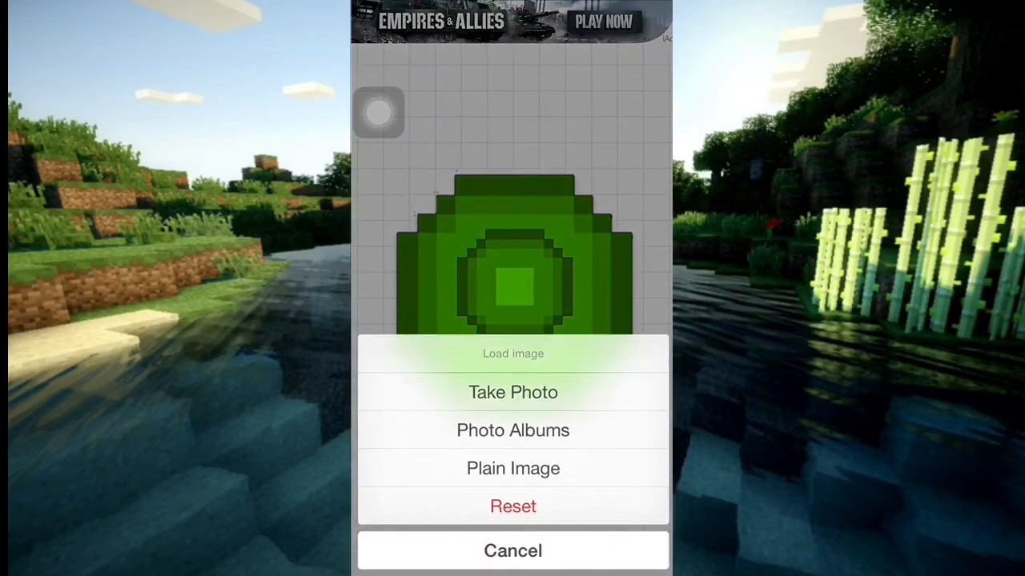
Load the Minecraft dirt-block picture from Photo Albums as the Phonto background
left_click(512, 429)
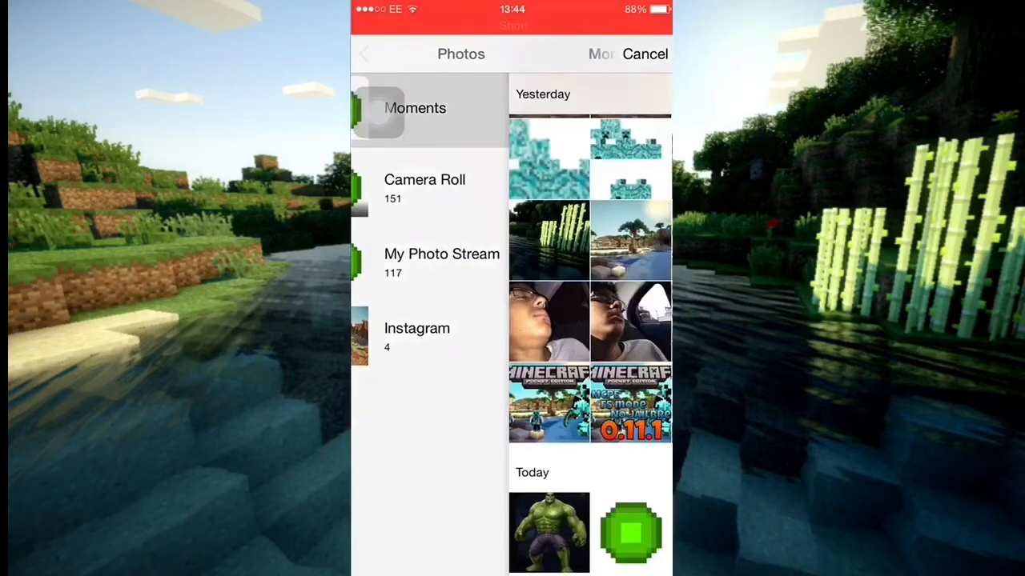
left_click(414, 109)
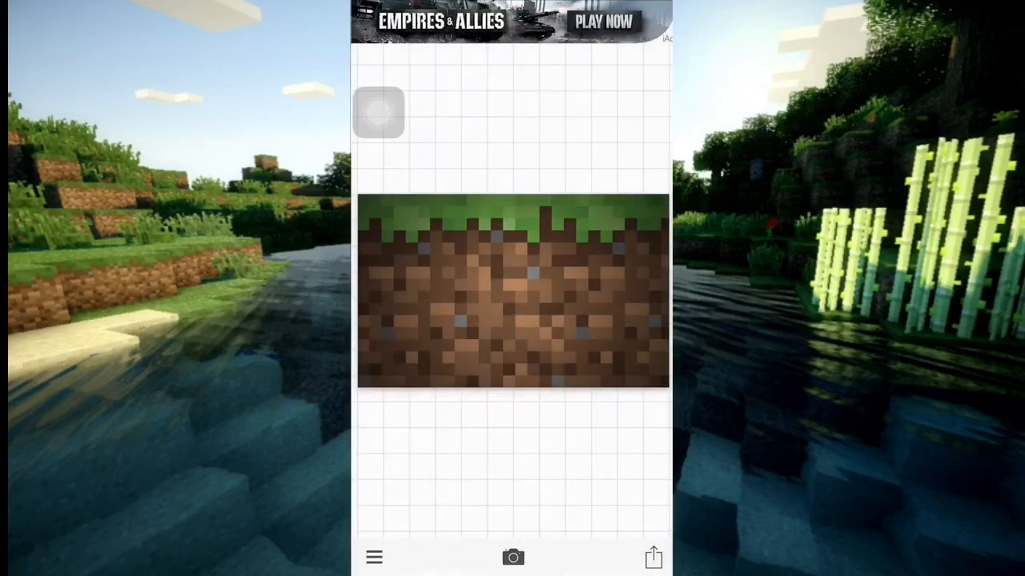
left_click(512, 557)
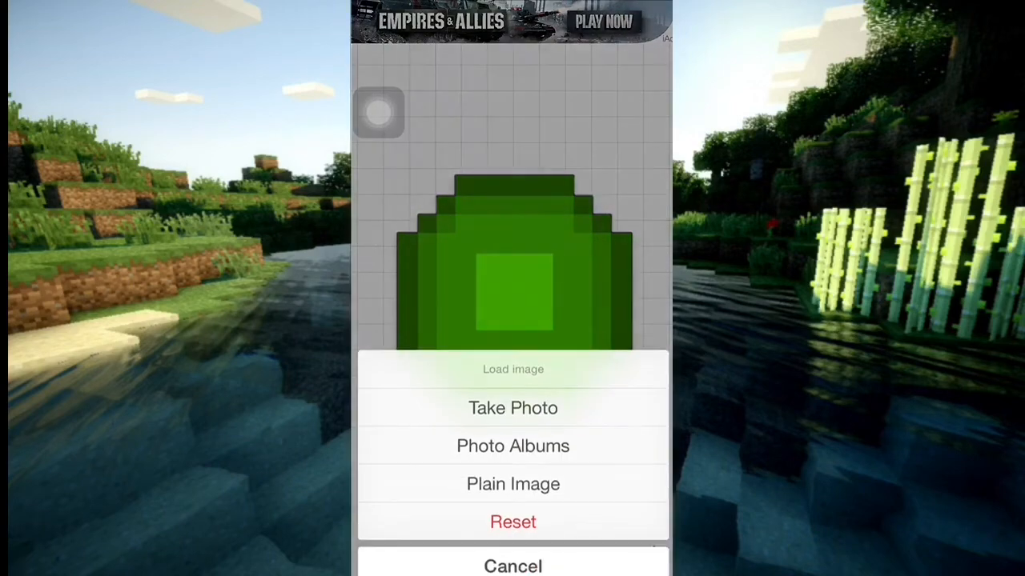
Reset the canvas and load the Hulk picture from the albums as the background
left_click(512, 522)
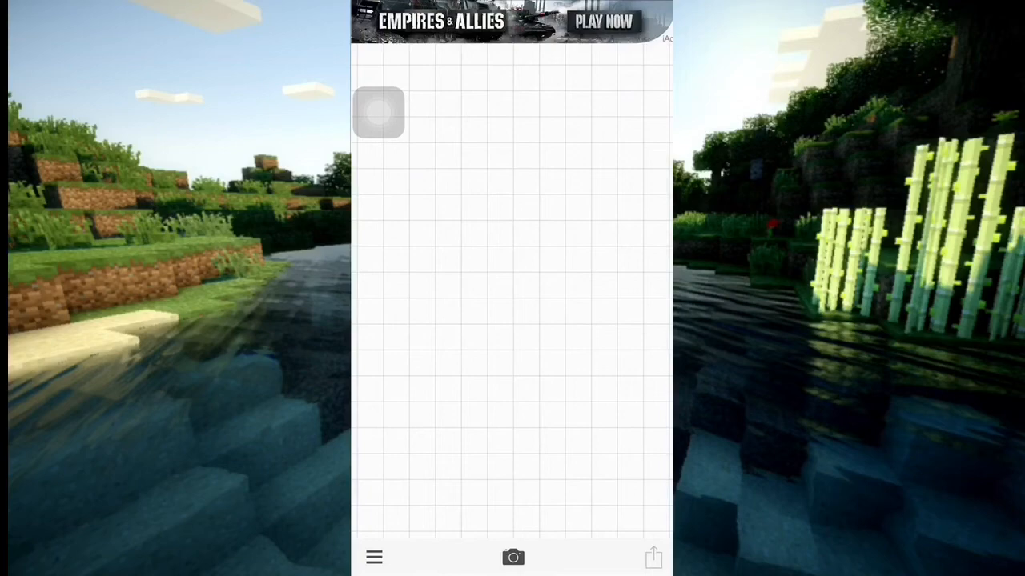
left_click(512, 557)
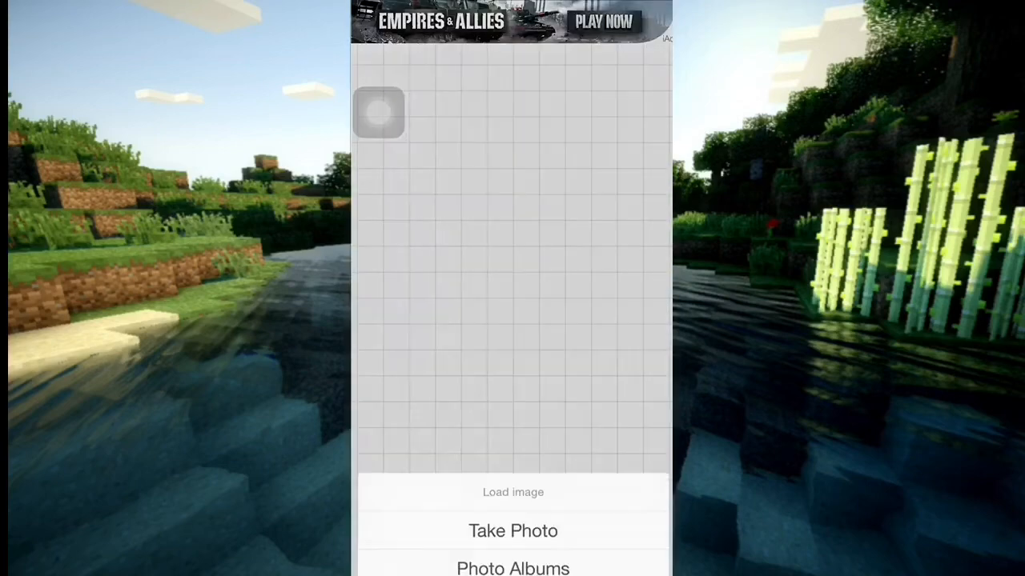
left_click(512, 568)
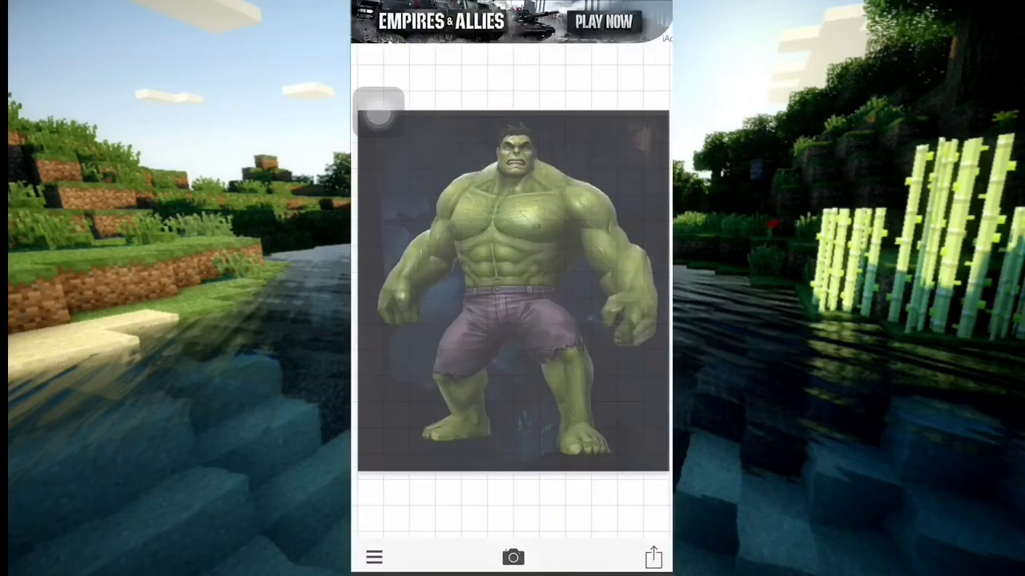
Add the green orb image and drag it up onto the Hulk's torso
left_click(375, 557)
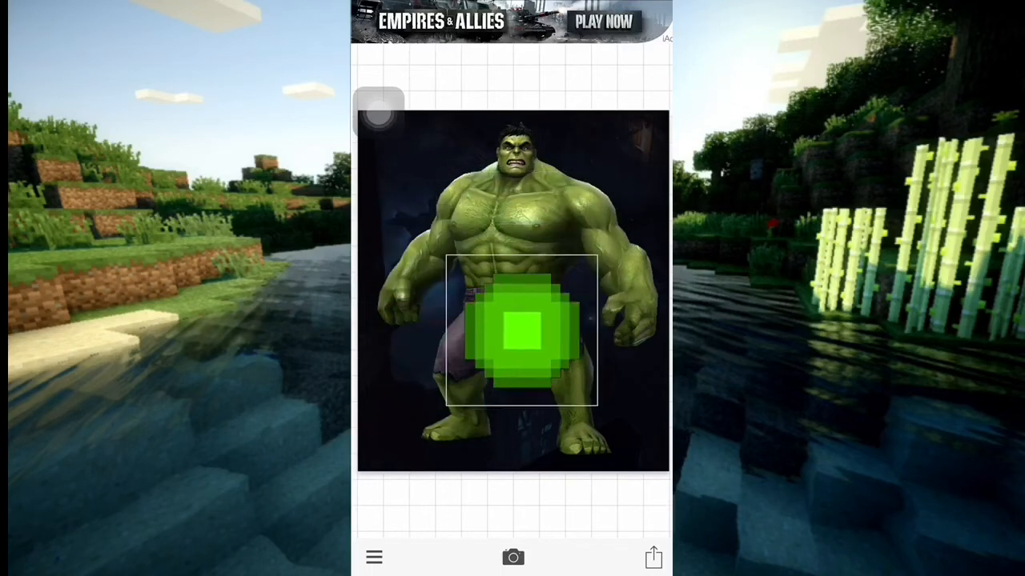
left_click_drag(520, 331, 468, 281)
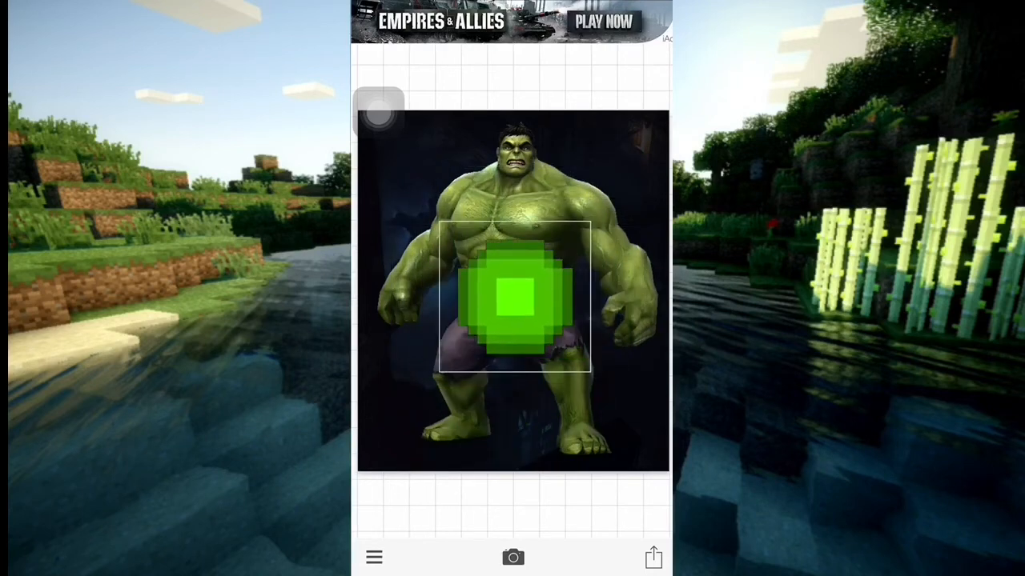
left_click_drag(512, 296, 416, 240)
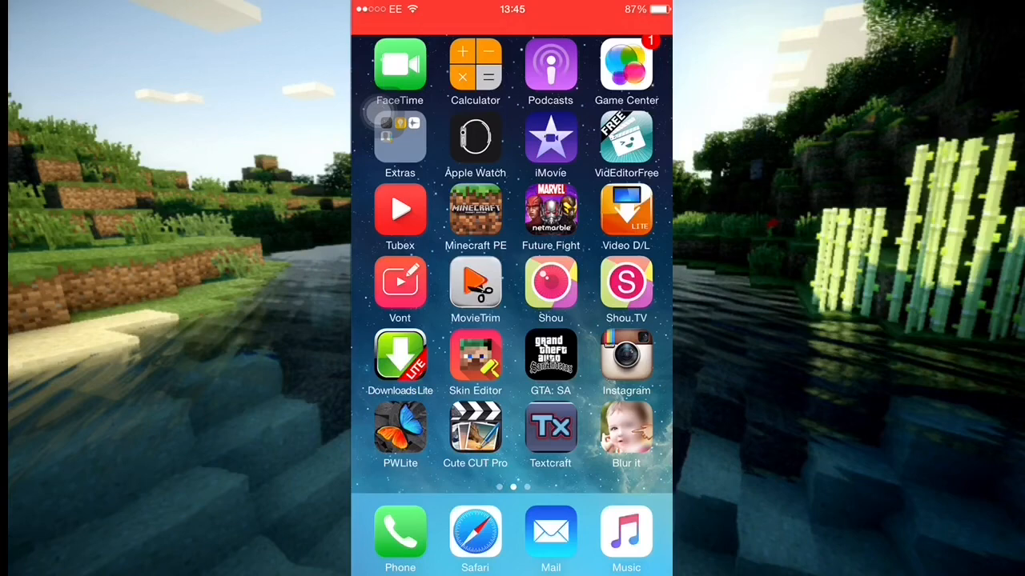
scroll("left", 3)
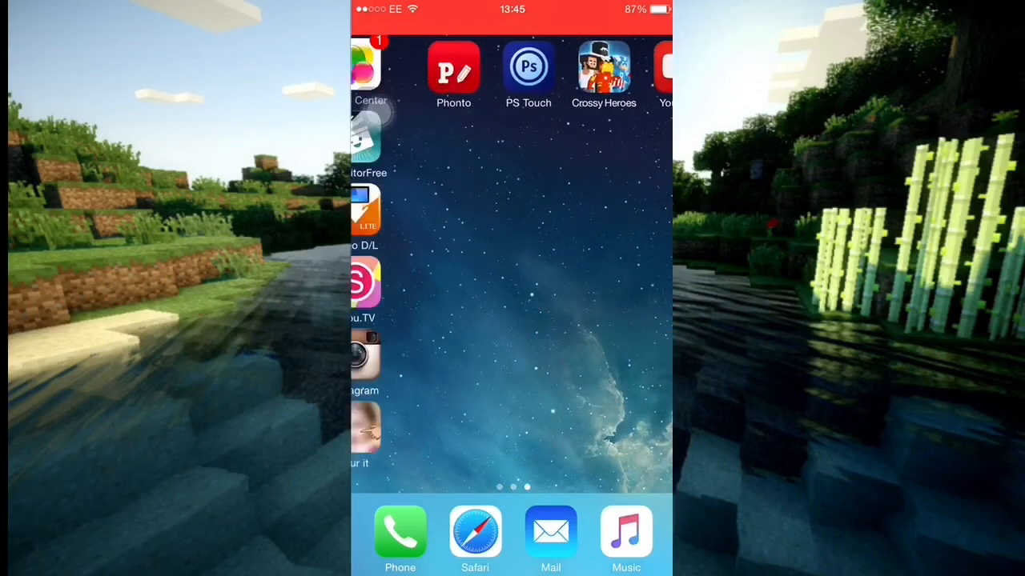
scroll("left", 3)
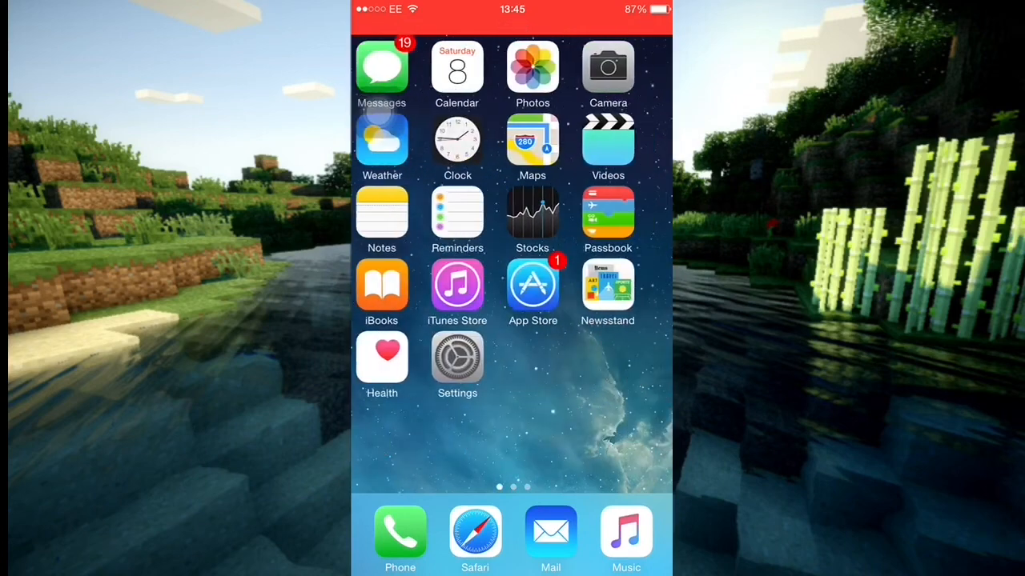
scroll("left", 3)
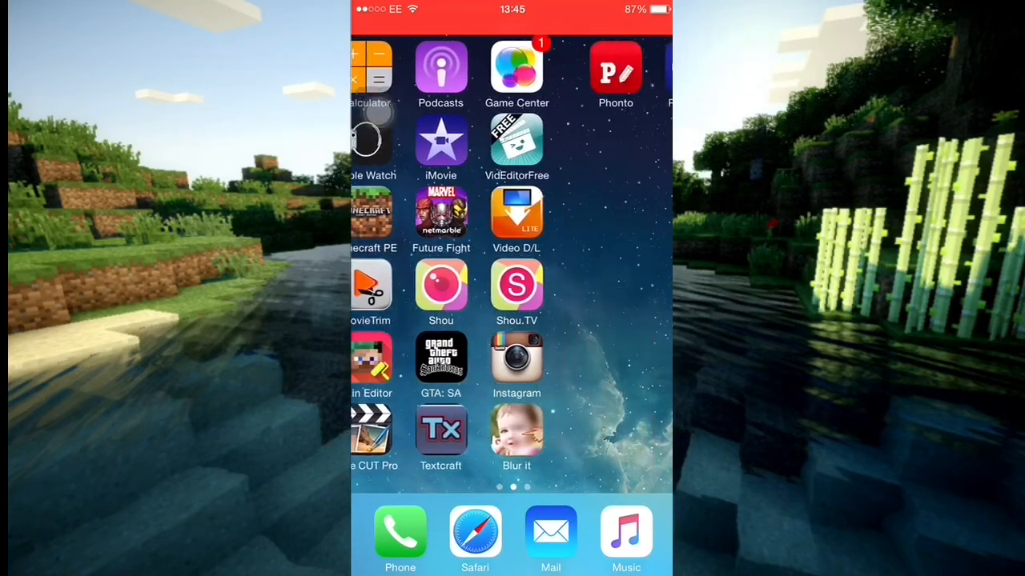